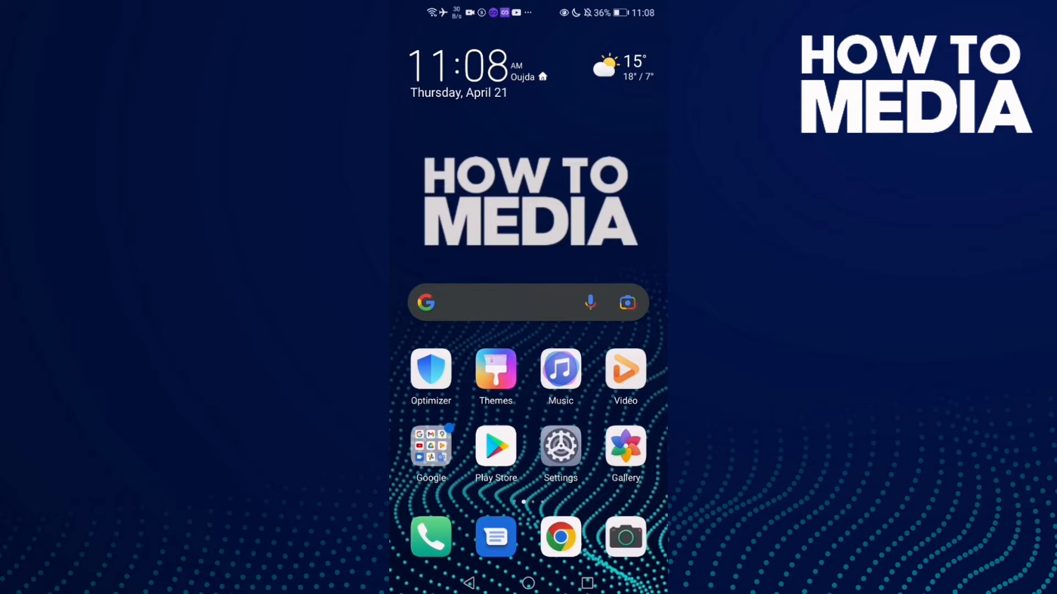
Swipe across the Android home screen to reach Chrome
scroll("left", 3)
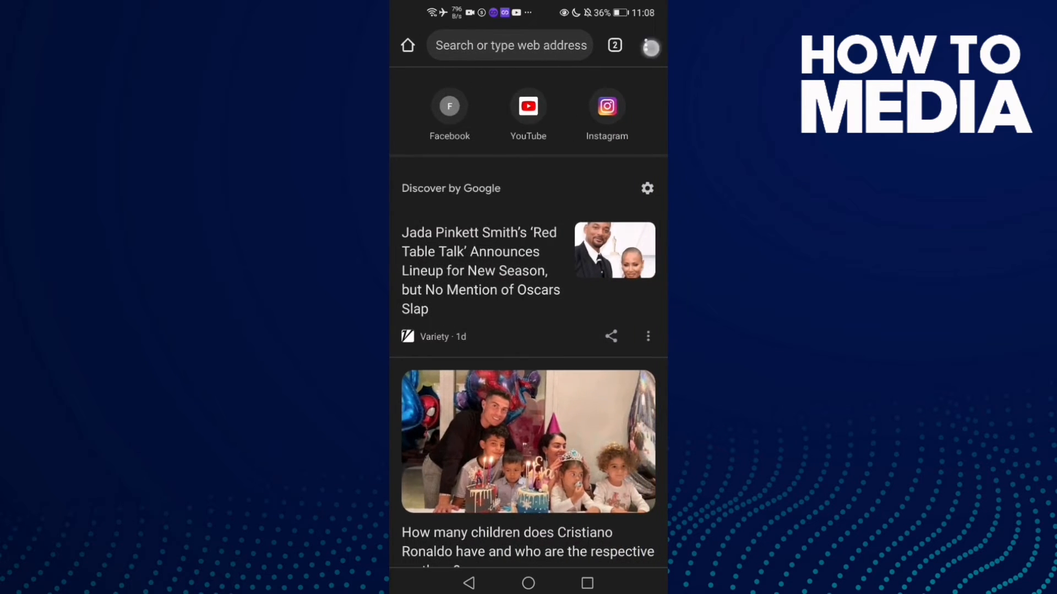
Open Chrome Settings from the three-dot menu and enter Privacy and security
left_click(649, 46)
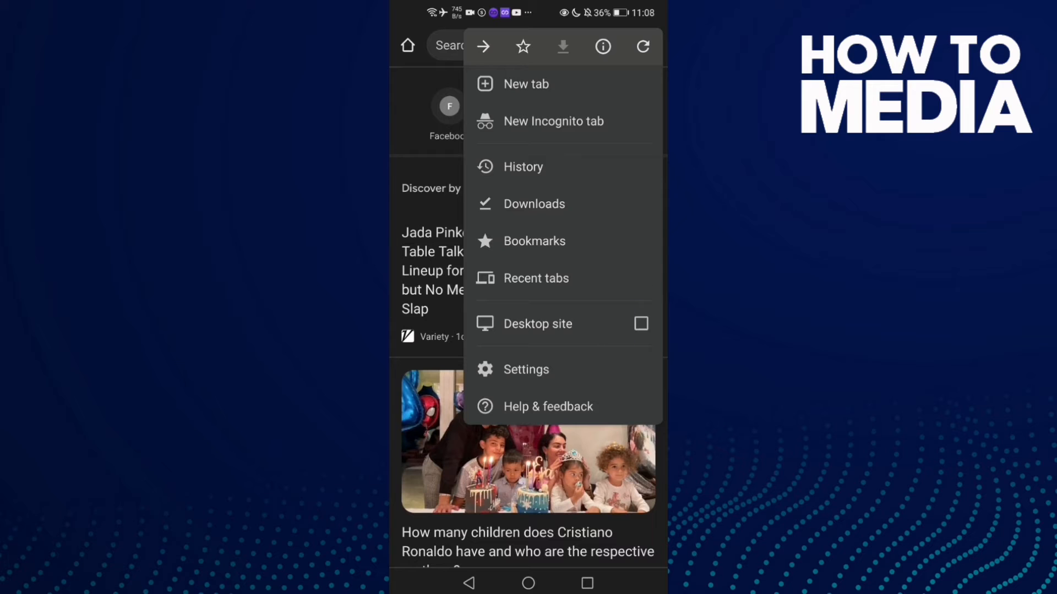
left_click(525, 369)
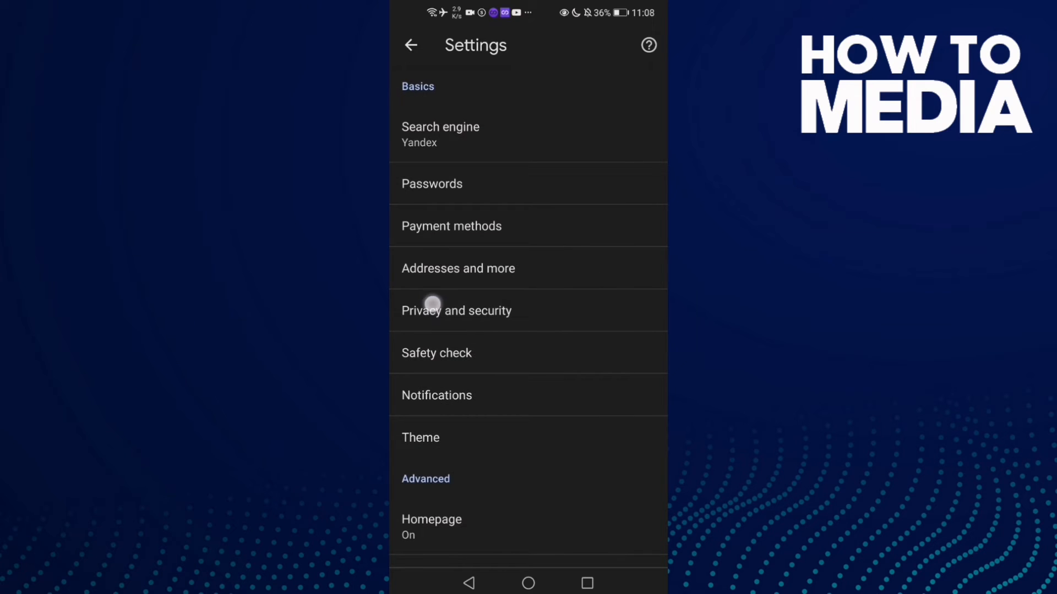
scroll("down", 3)
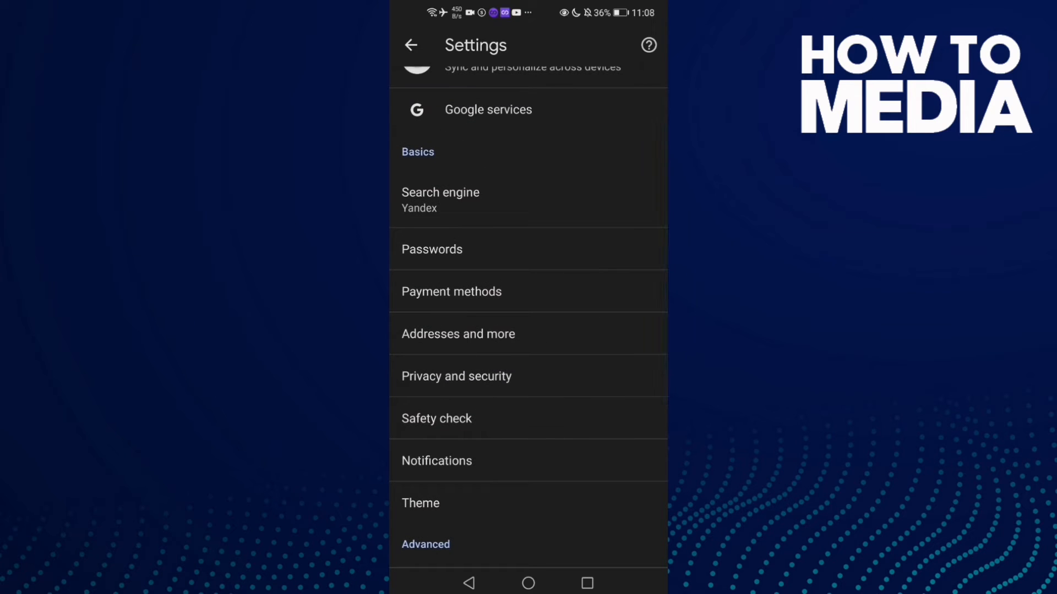
left_click(456, 376)
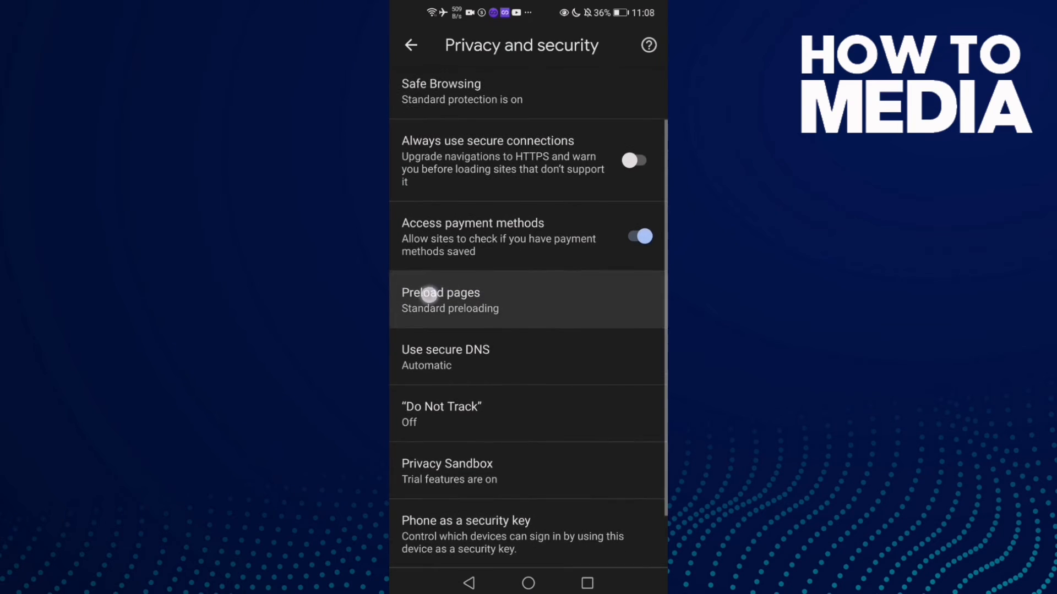
Open the Preload pages option under Privacy and security
left_click(441, 300)
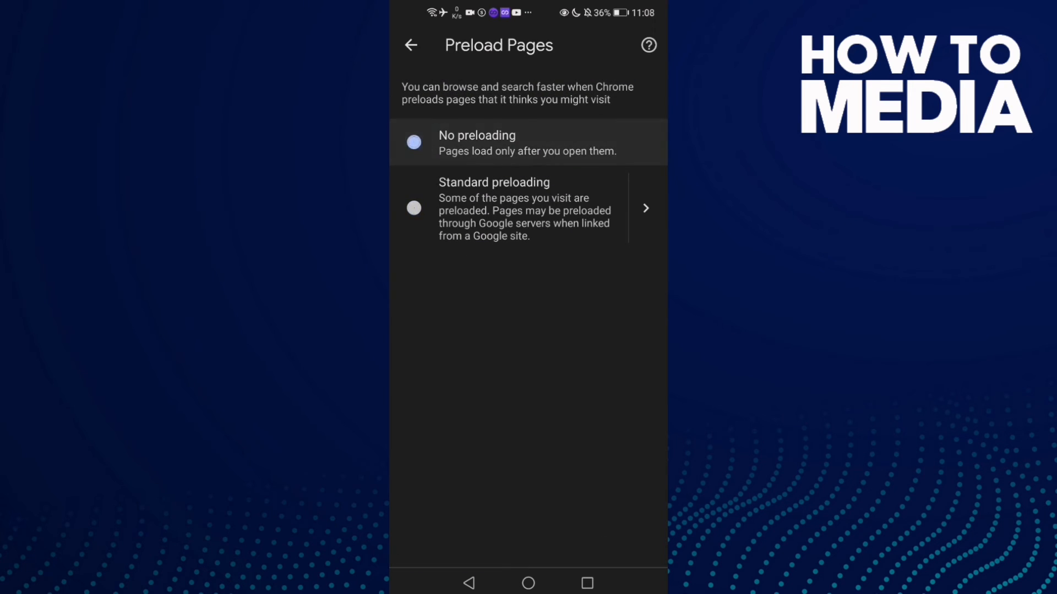
Set Preload pages to Standard preloading, then exit Chrome to the home screen
left_click(414, 141)
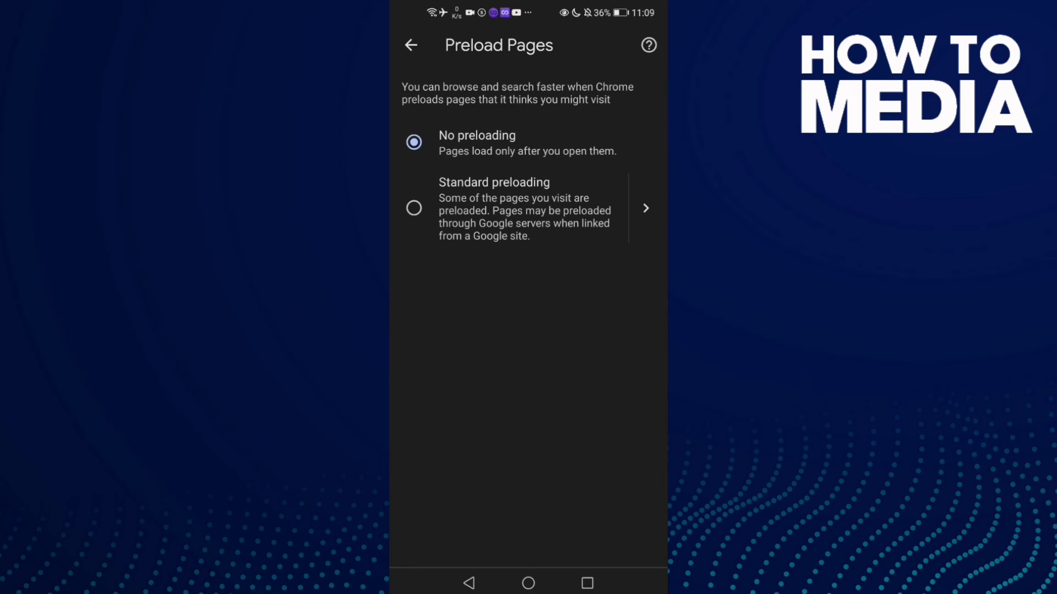
left_click(414, 207)
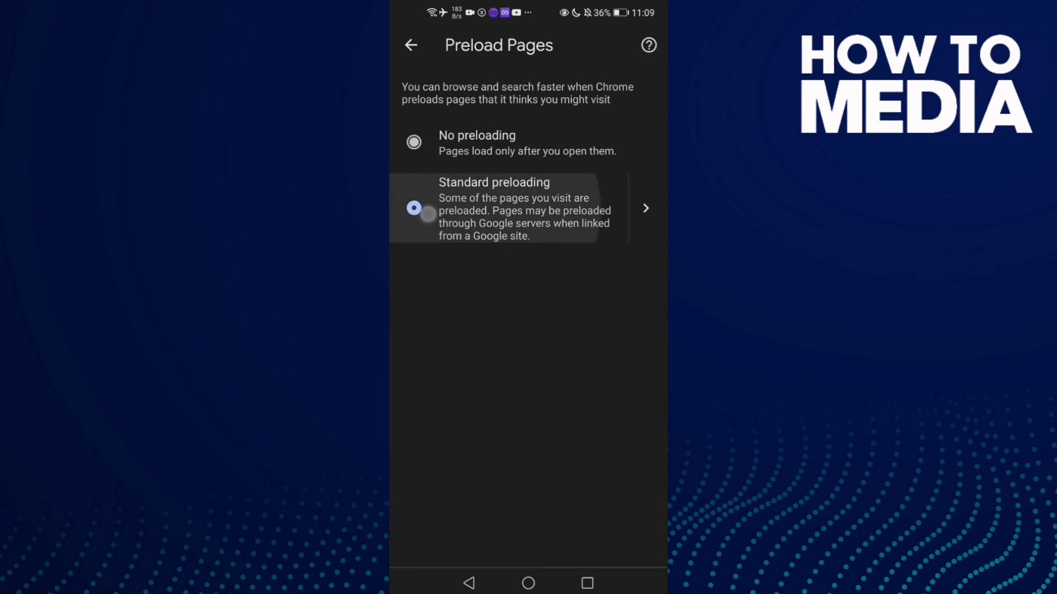
left_click(411, 45)
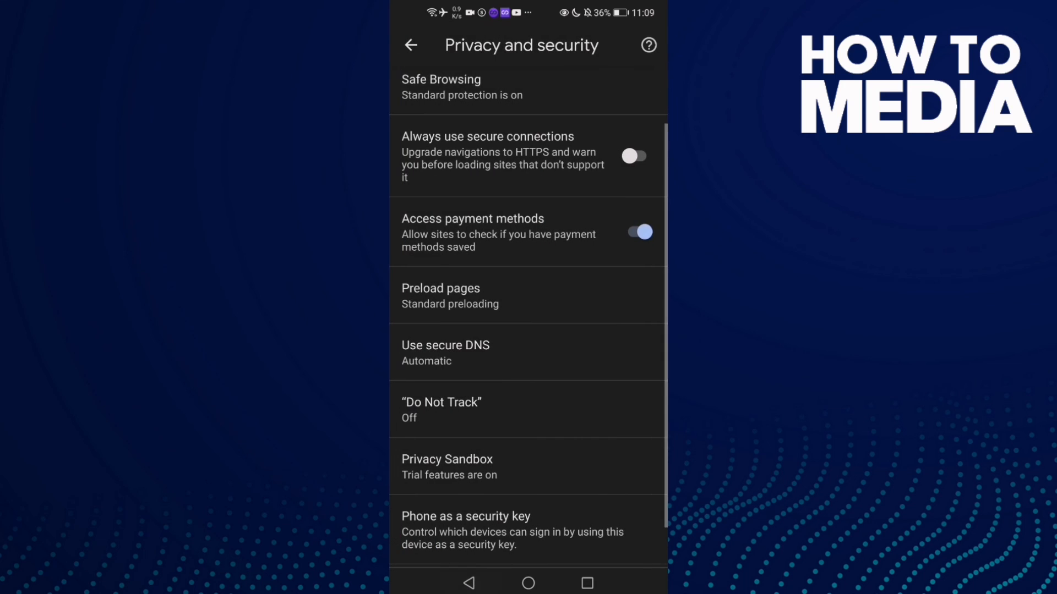
left_click(527, 583)
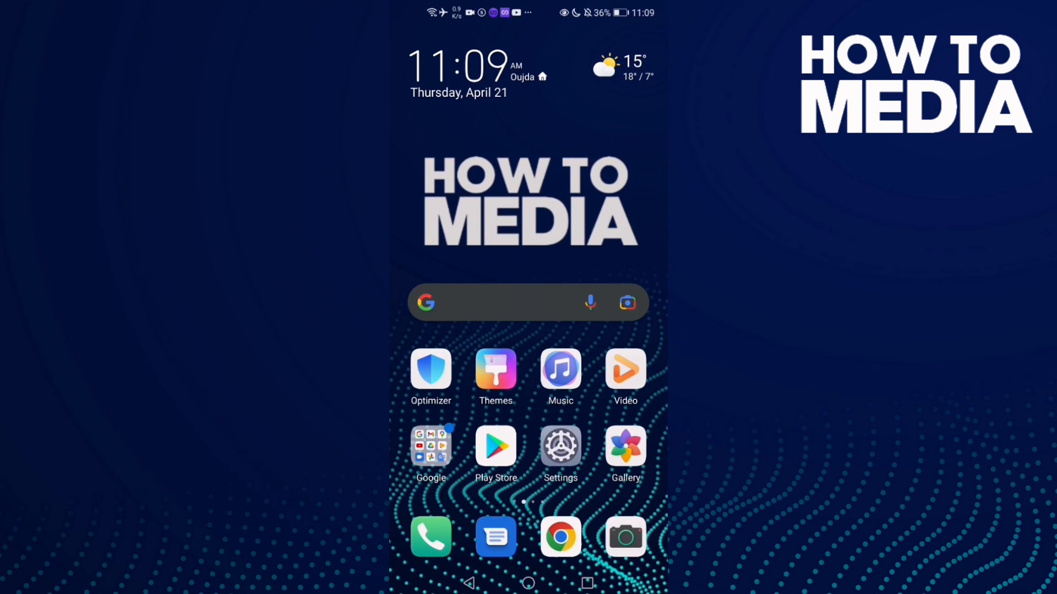